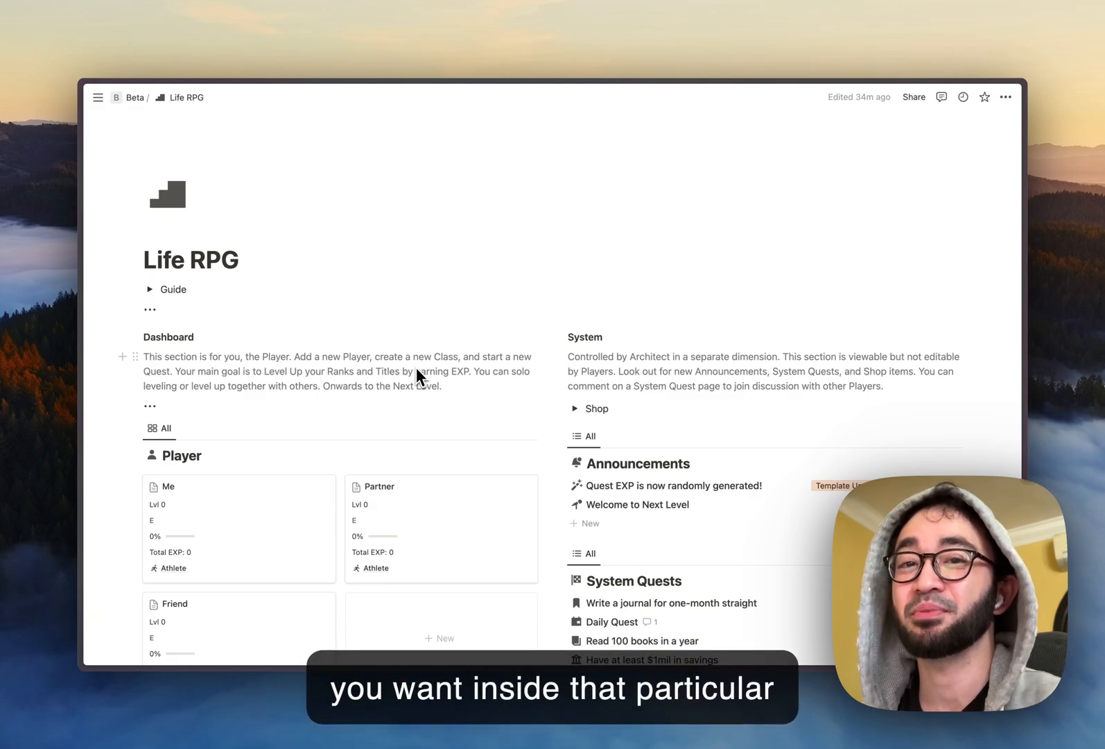
{"action": "mouse_move", "coordinate": [419, 376]}
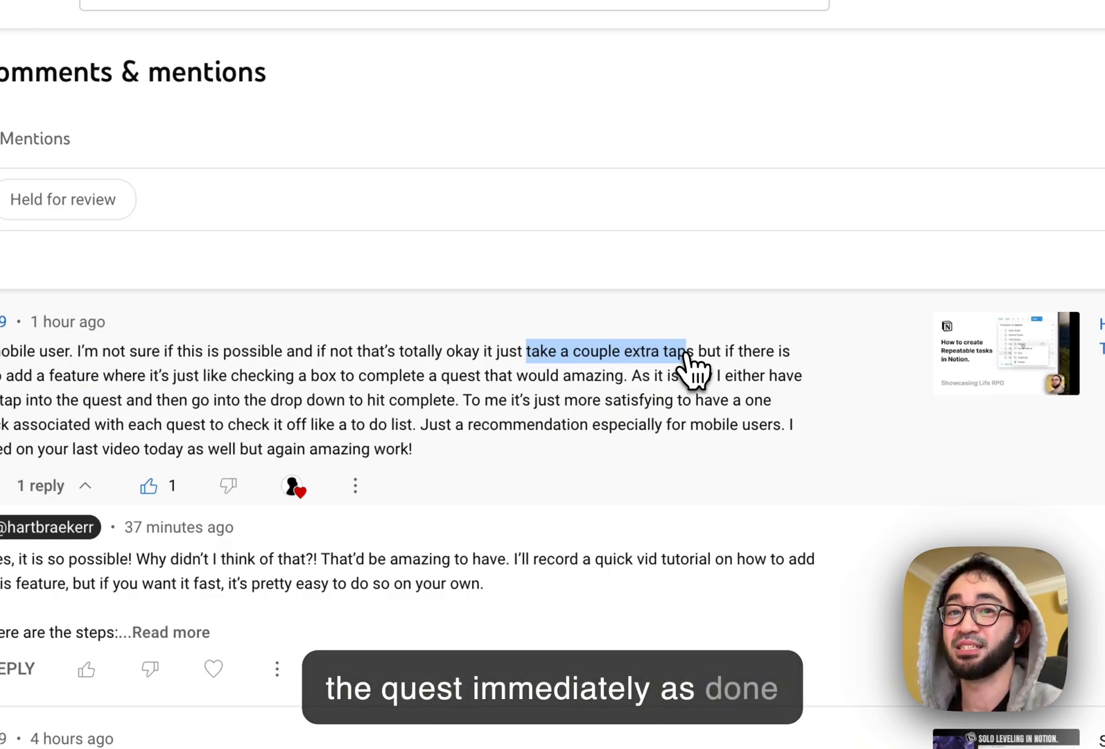
{"action": "mouse_move", "coordinate": [617, 411]}
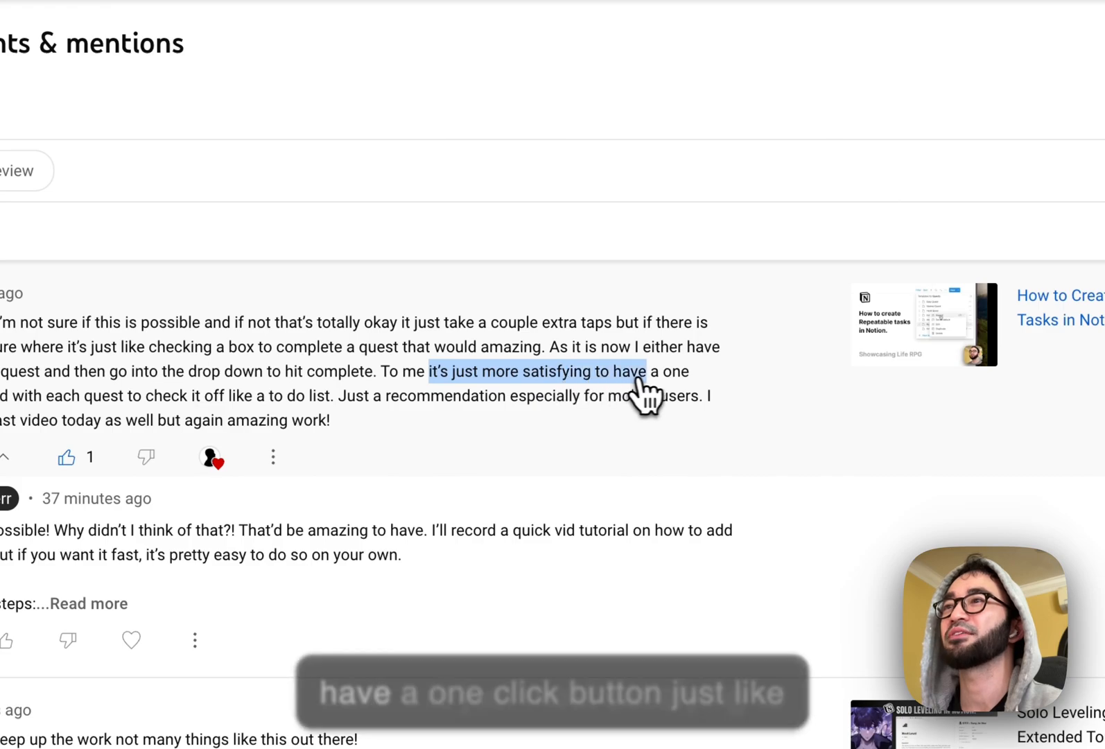
{"action": "mouse_move", "coordinate": [688, 395]}
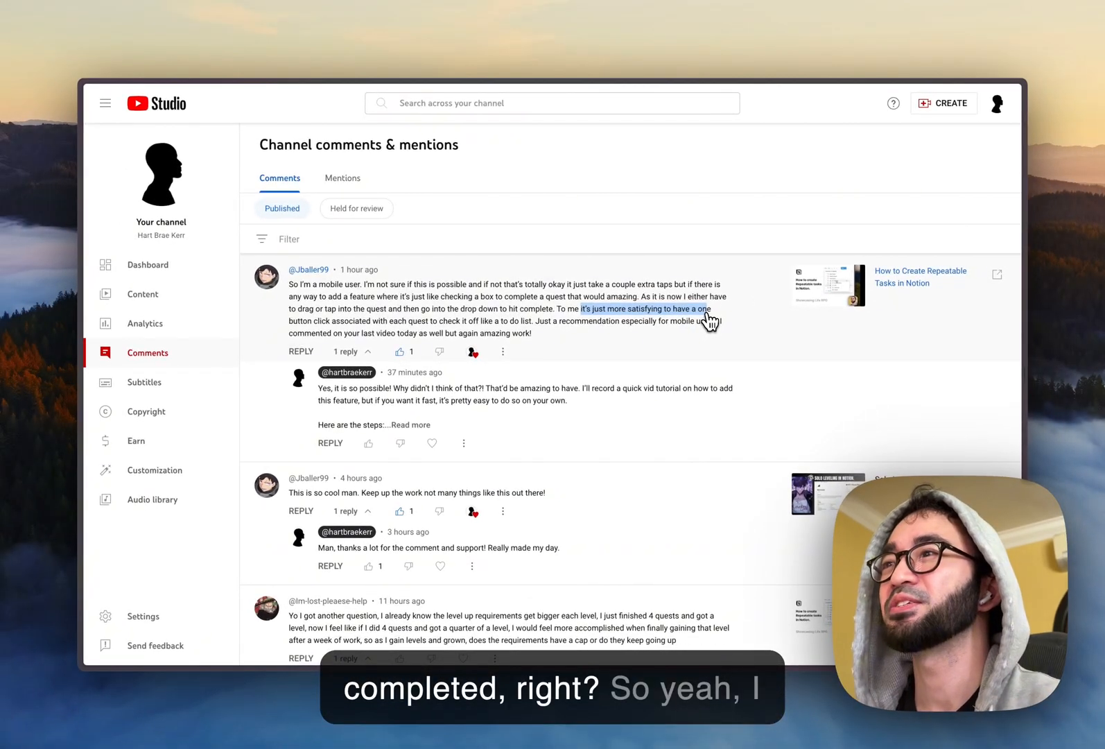
{"action": "mouse_move", "coordinate": [596, 318]}
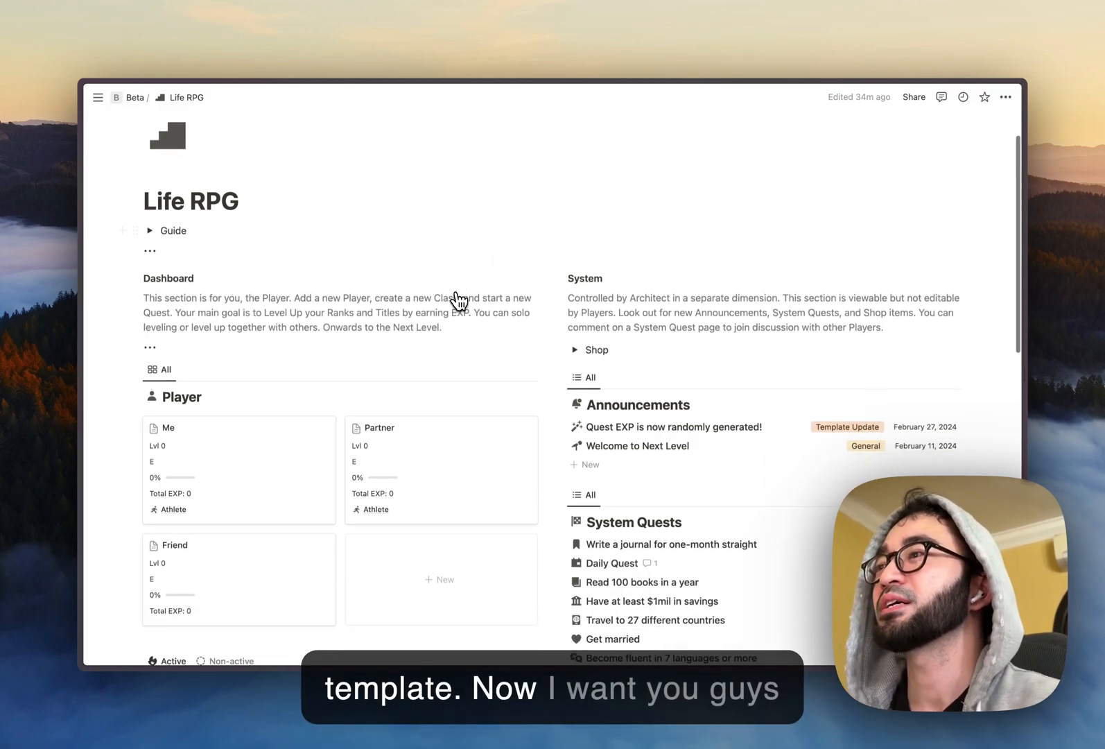
- Reveal all of Run 10km's properties and start a new property search for the Button type
{"action": "scroll", "scroll_direction": "down", "scroll_amount": 3}
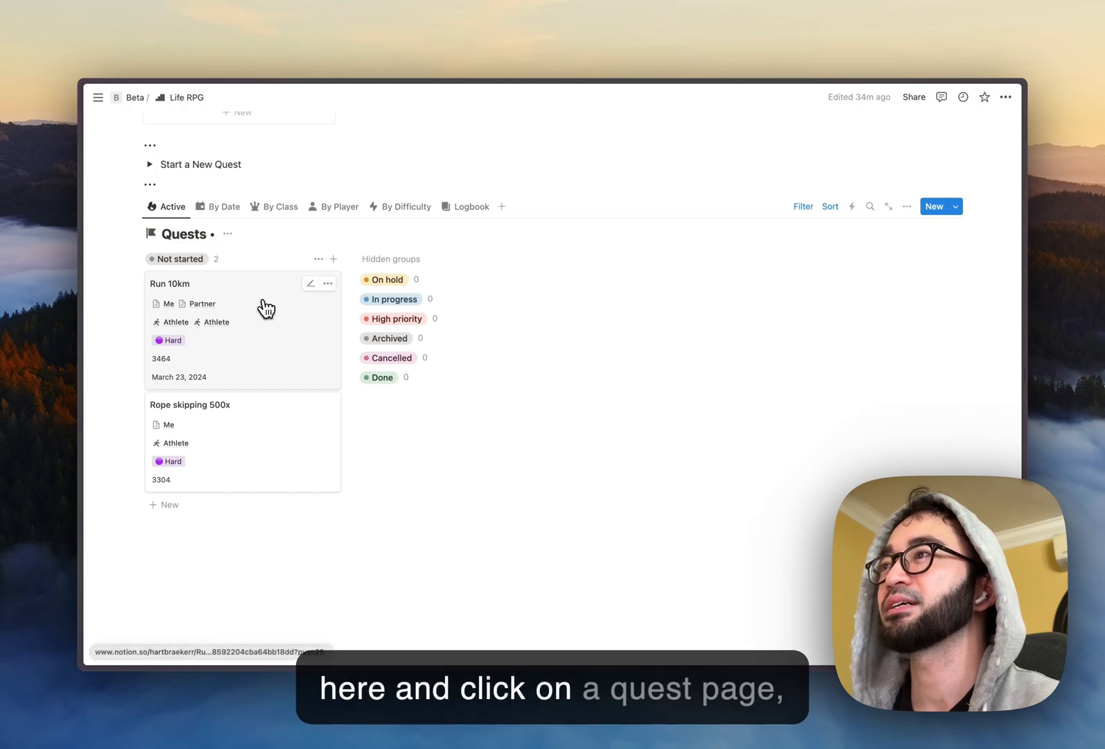
{"action": "left_click", "coordinate": [169, 282]}
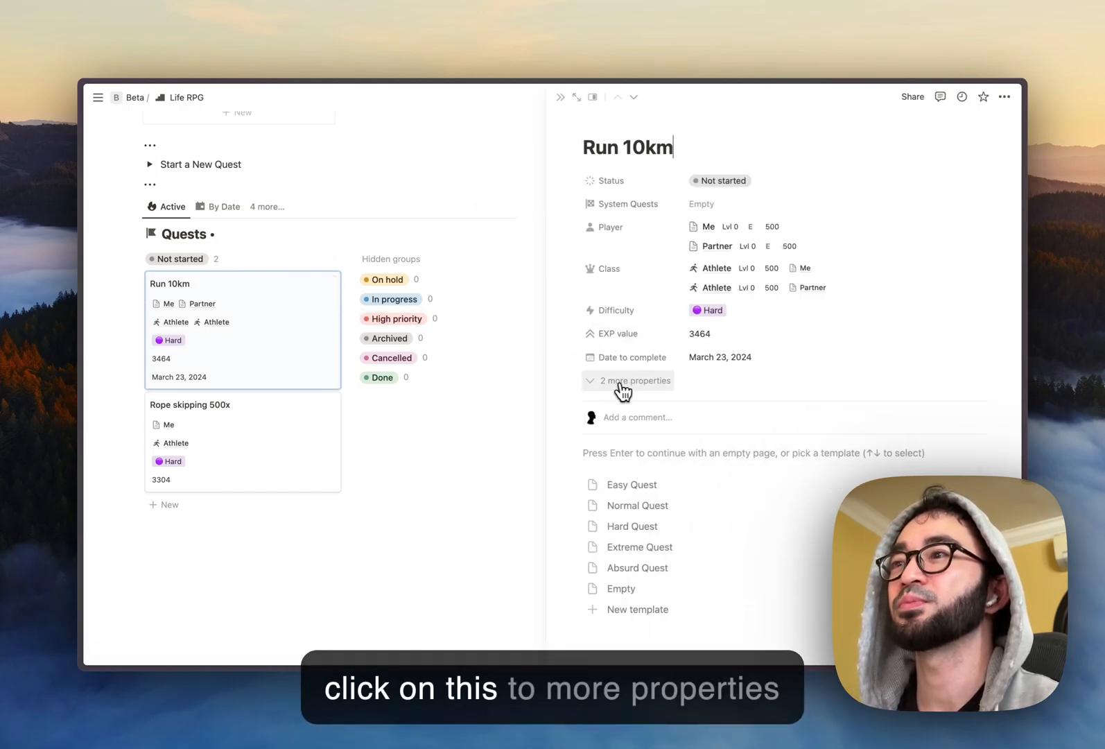
{"action": "left_click", "coordinate": [634, 382]}
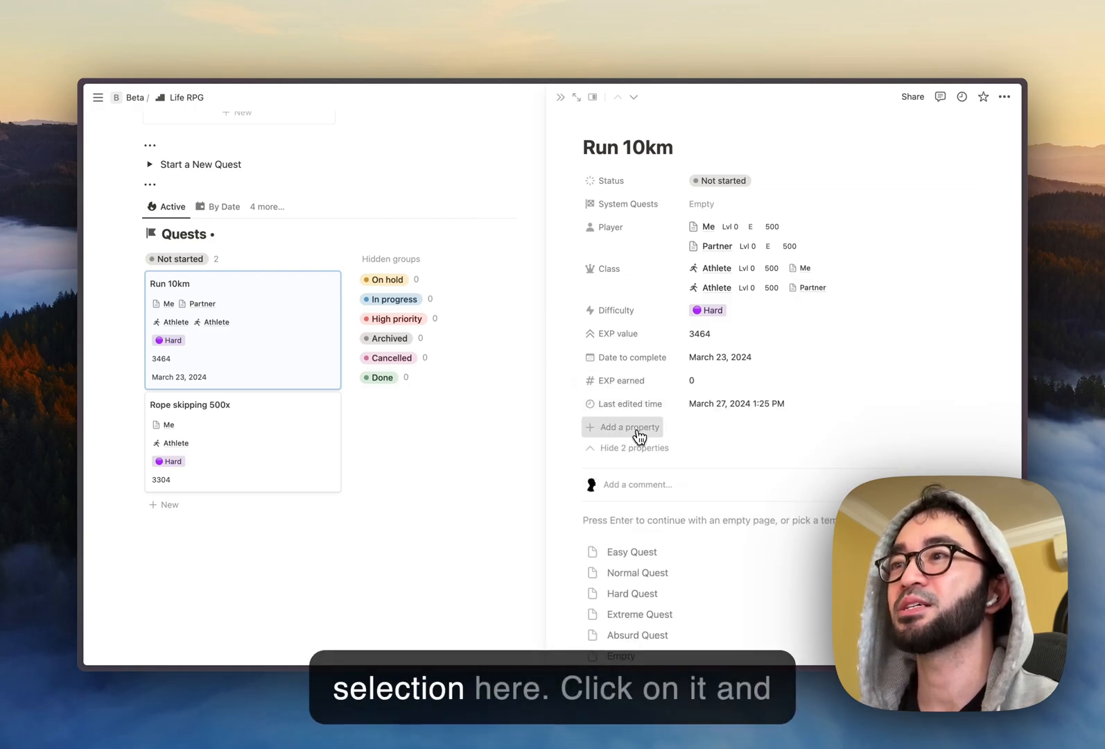
{"action": "type", "text": "butt"}
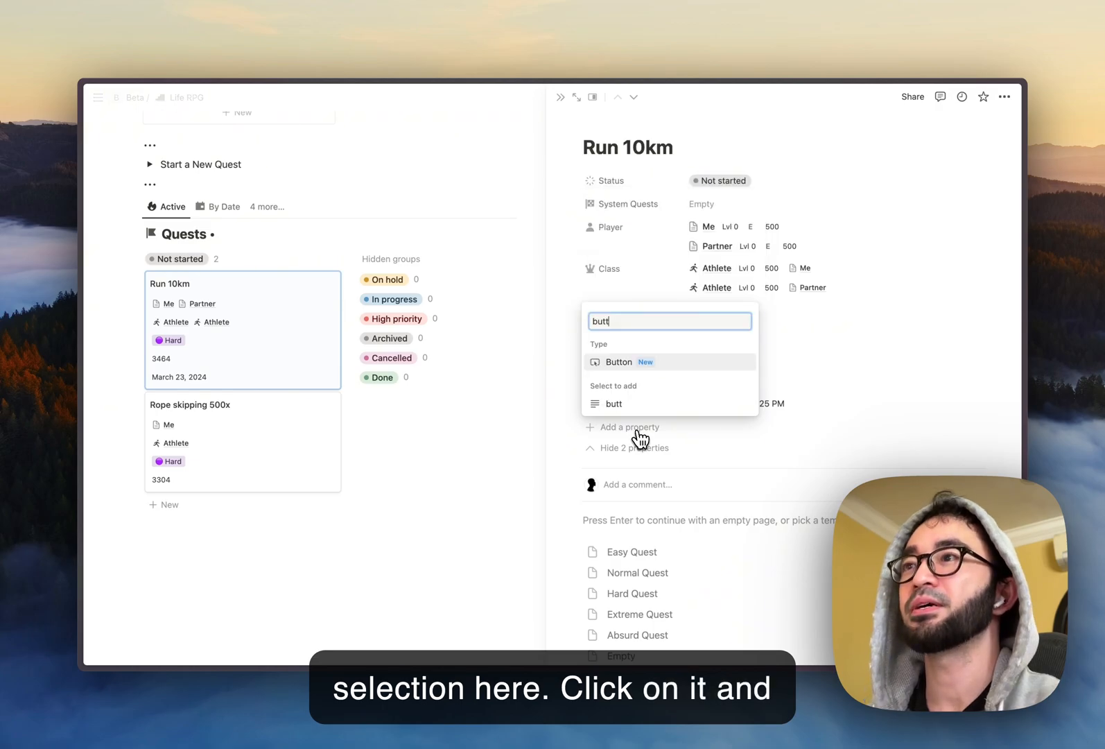
- Add a Button property to Run 10km labelled 'Mark as Done'
{"action": "type", "text": "on"}
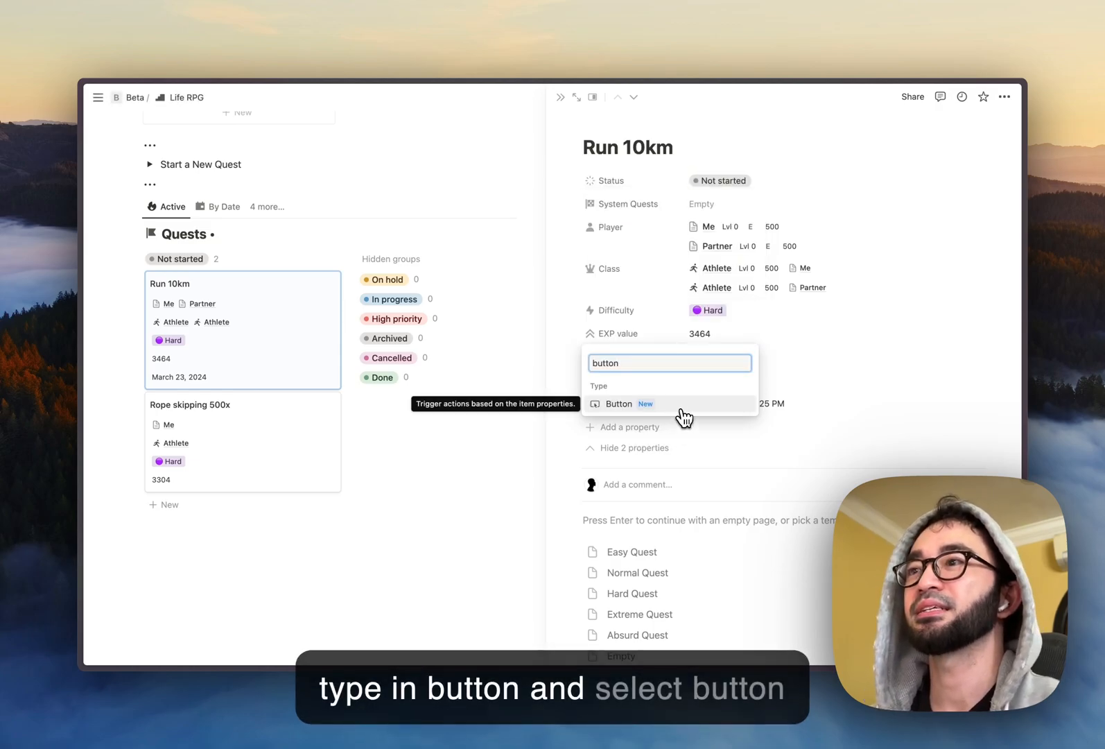
{"action": "left_click", "coordinate": [619, 404]}
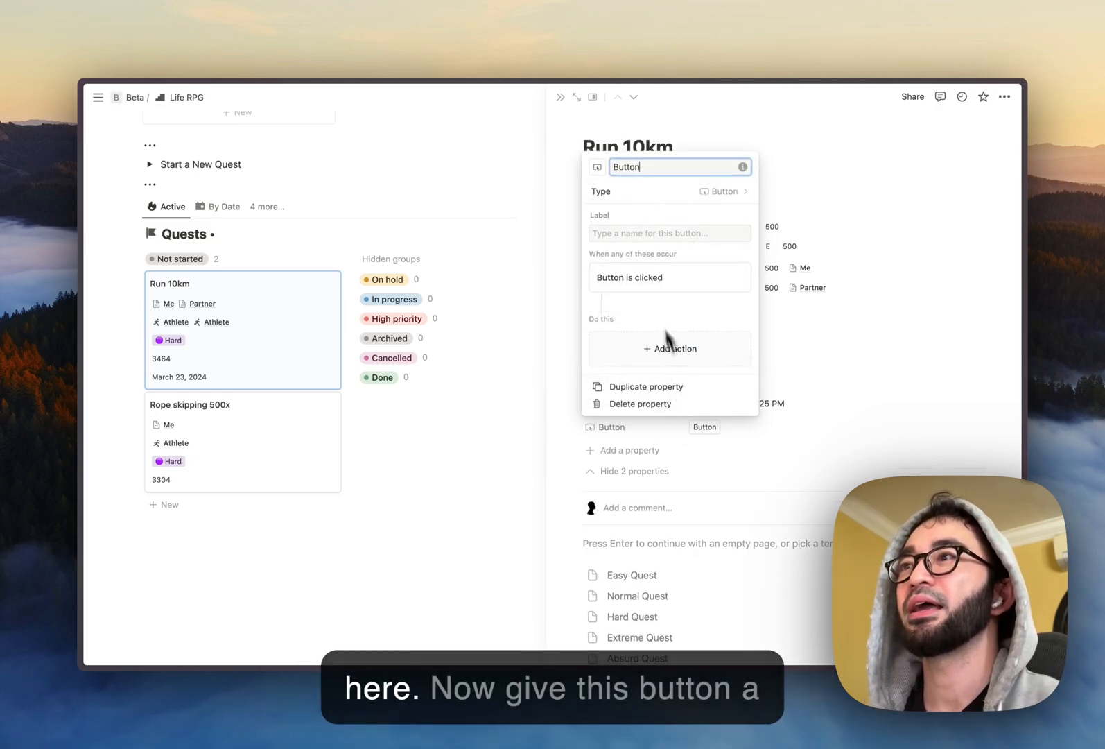
{"action": "left_click", "coordinate": [668, 233]}
{"action": "type", "text": "Mark as Done"}
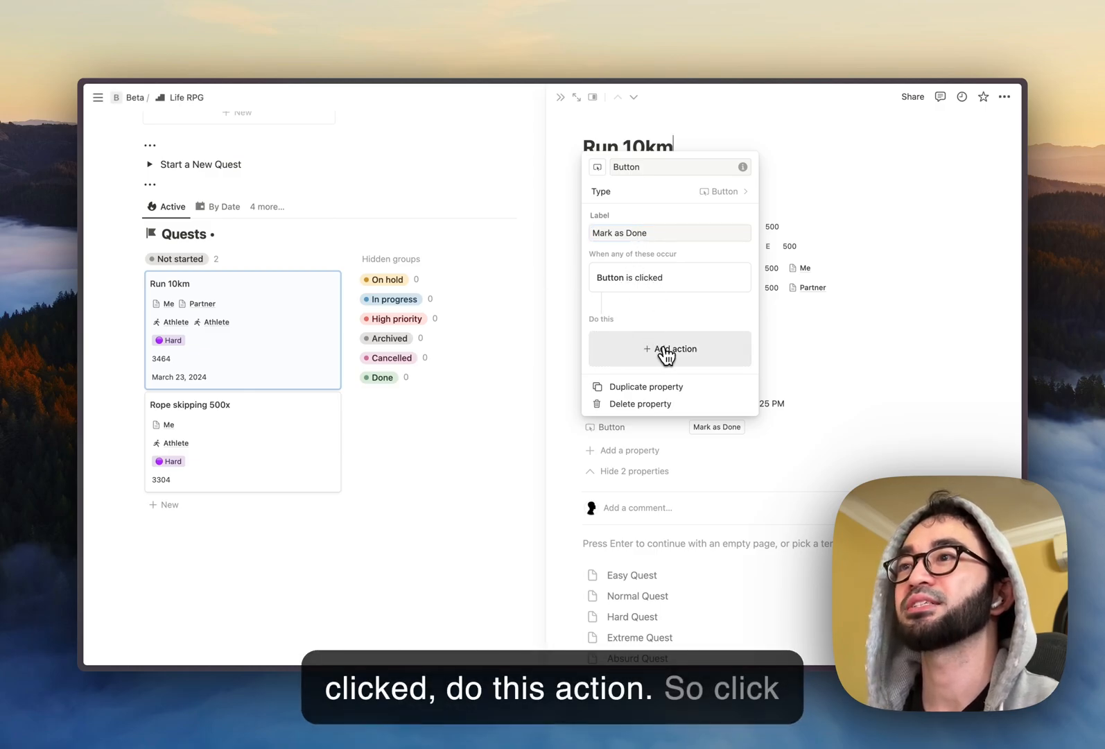
- Give the button an Edit property action that sets Status to Done
{"action": "left_click", "coordinate": [669, 348]}
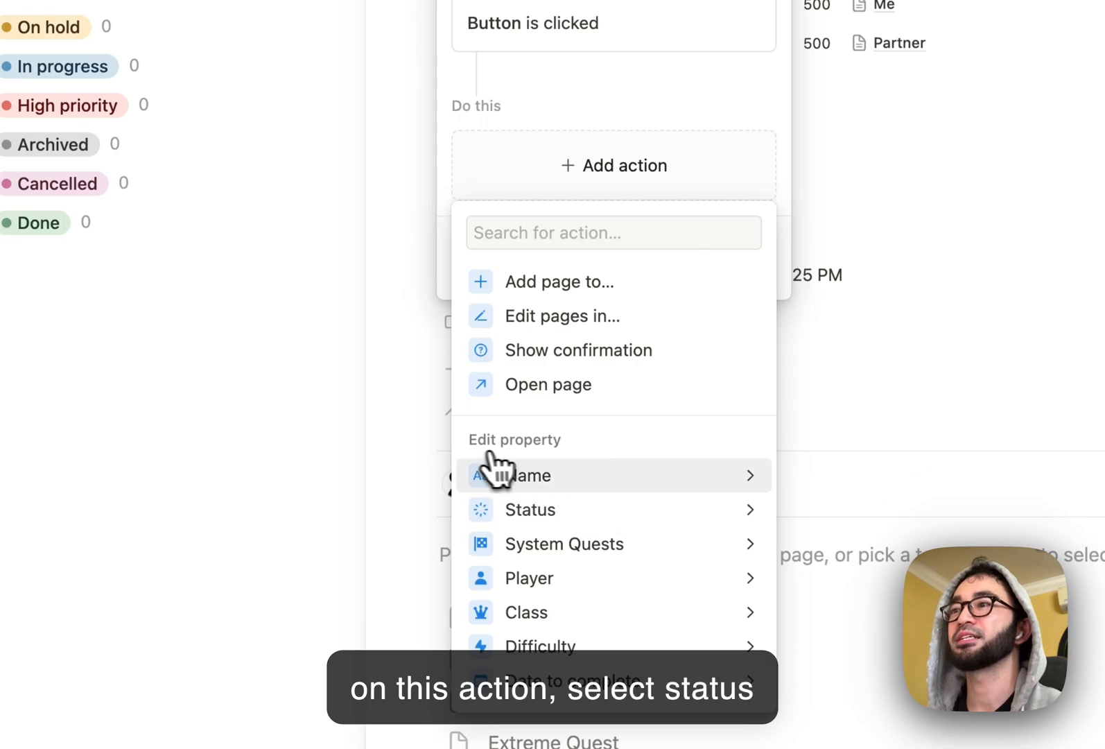
{"action": "left_click", "coordinate": [530, 509]}
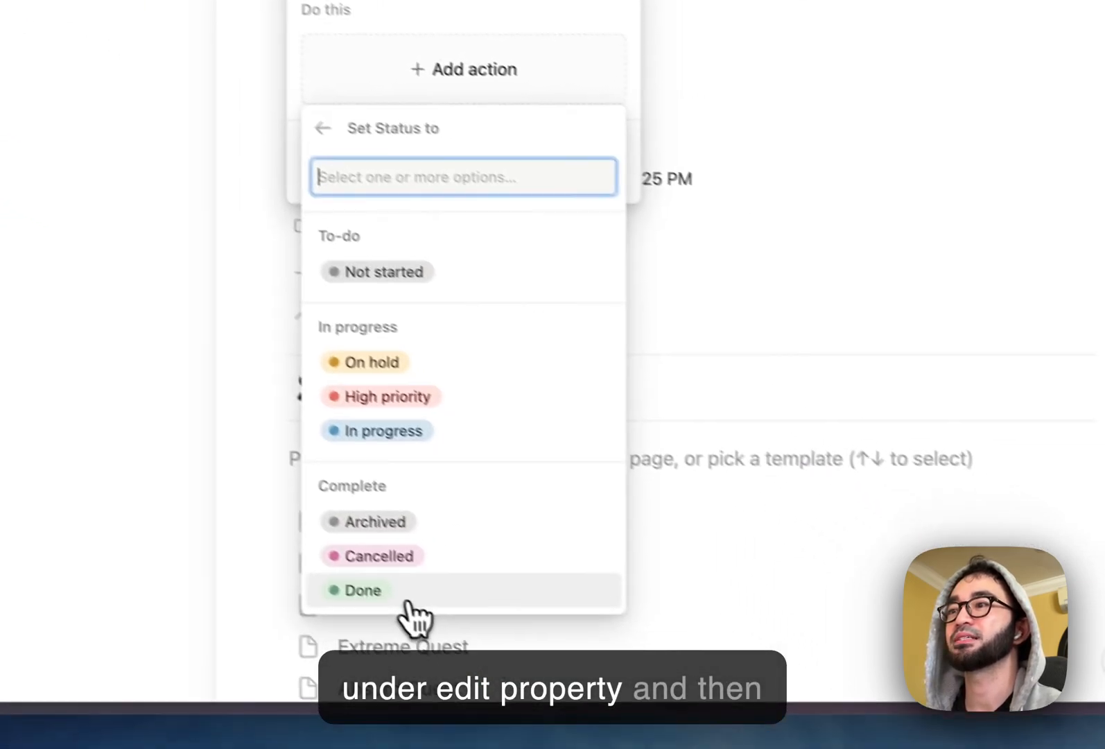
{"action": "left_click", "coordinate": [362, 591]}
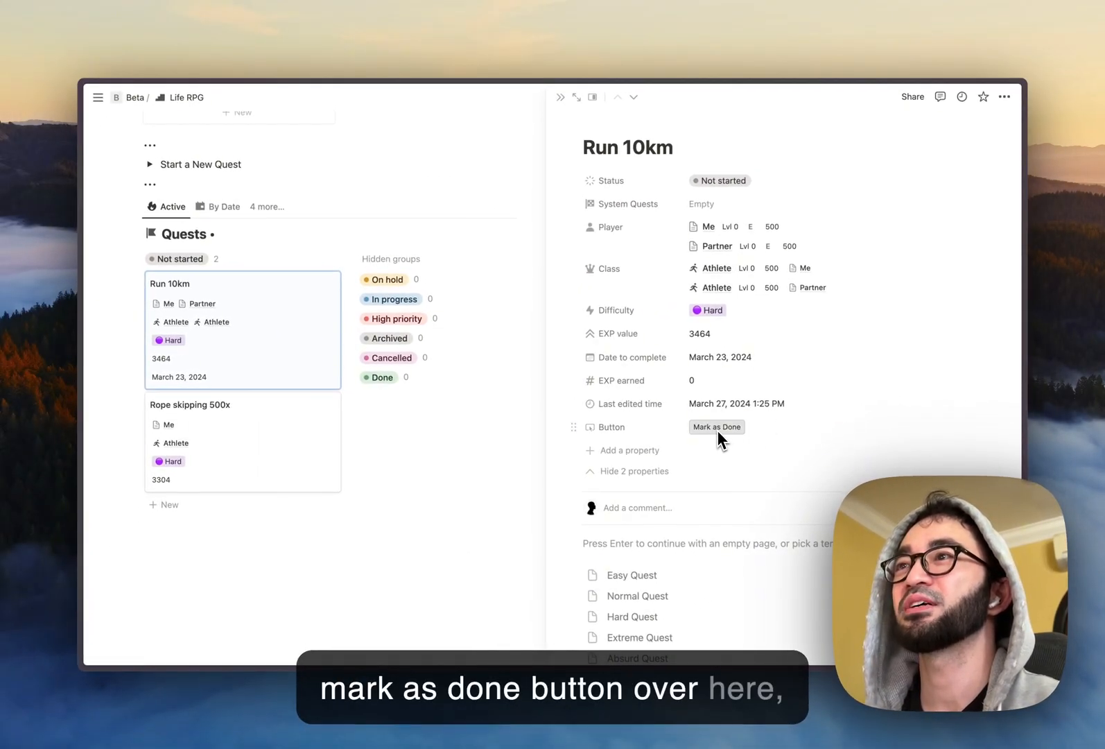
{"action": "mouse_move", "coordinate": [818, 370]}
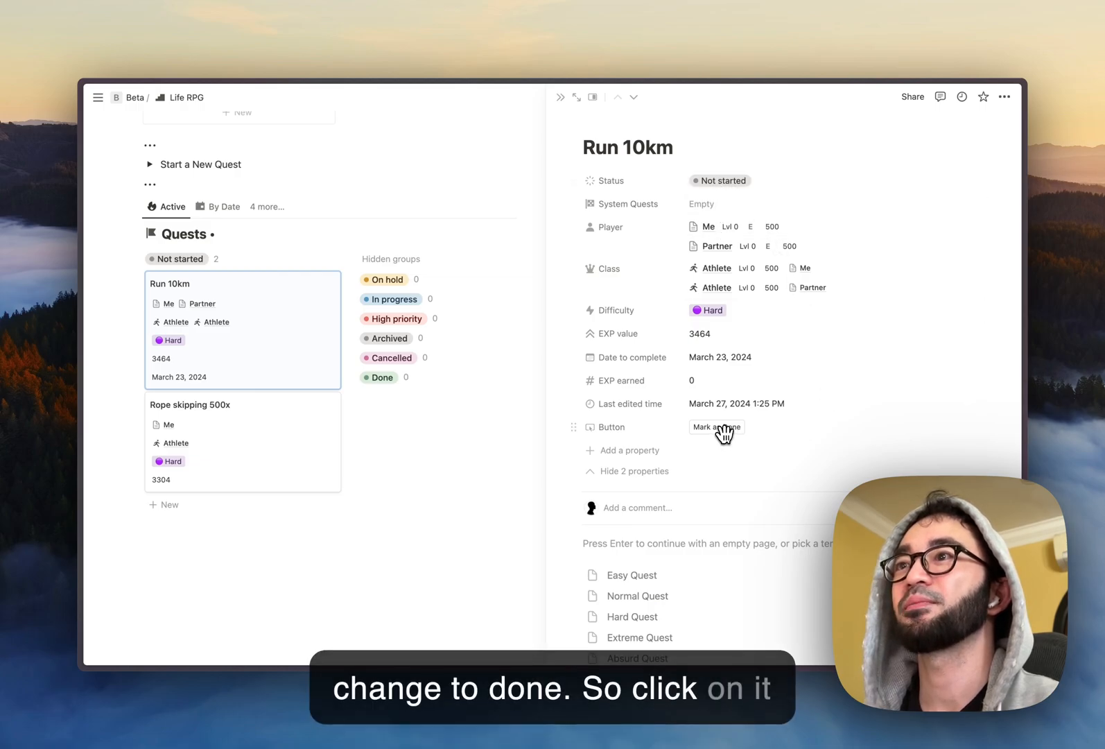
- Mark Run 10km as Done with the new button, raising both players to Lvl 6 with 3464 EXP
{"action": "left_click", "coordinate": [715, 427]}
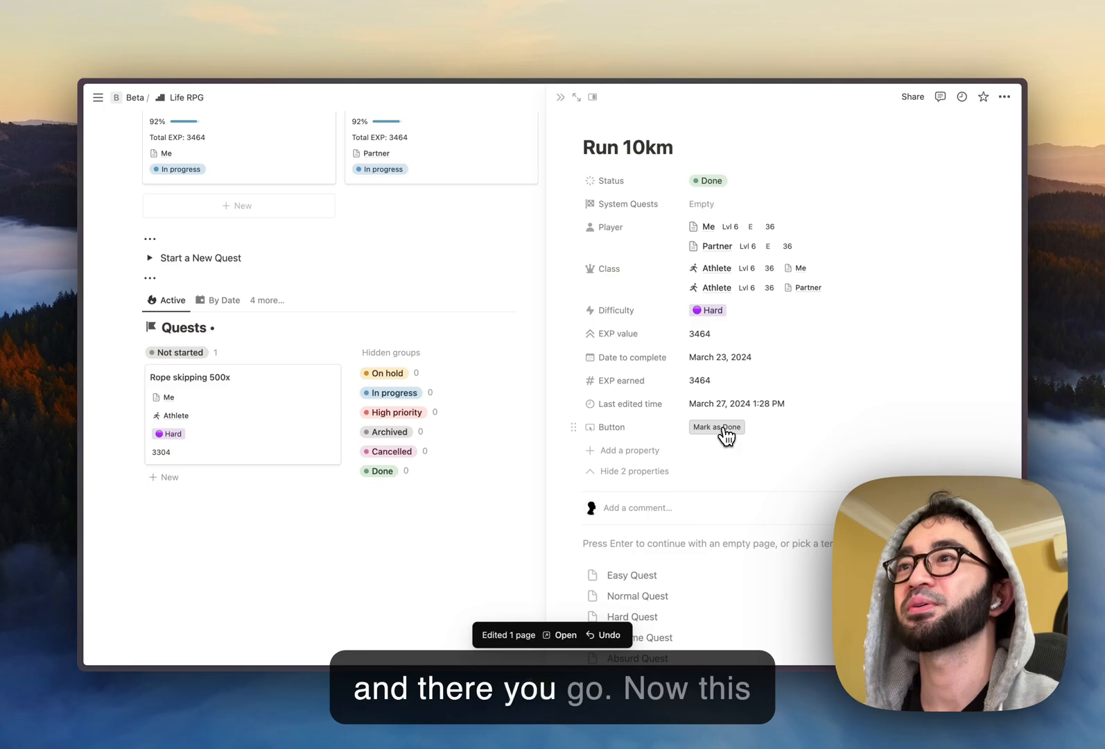
{"action": "left_click", "coordinate": [715, 428]}
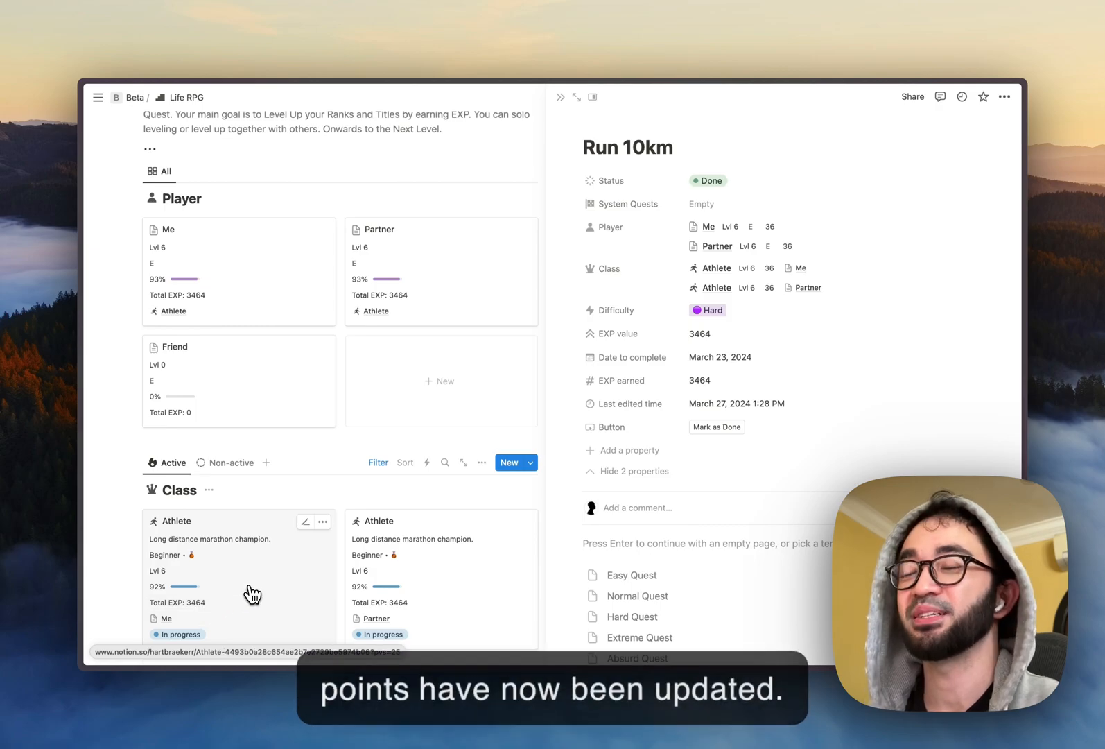
{"action": "mouse_move", "coordinate": [270, 584]}
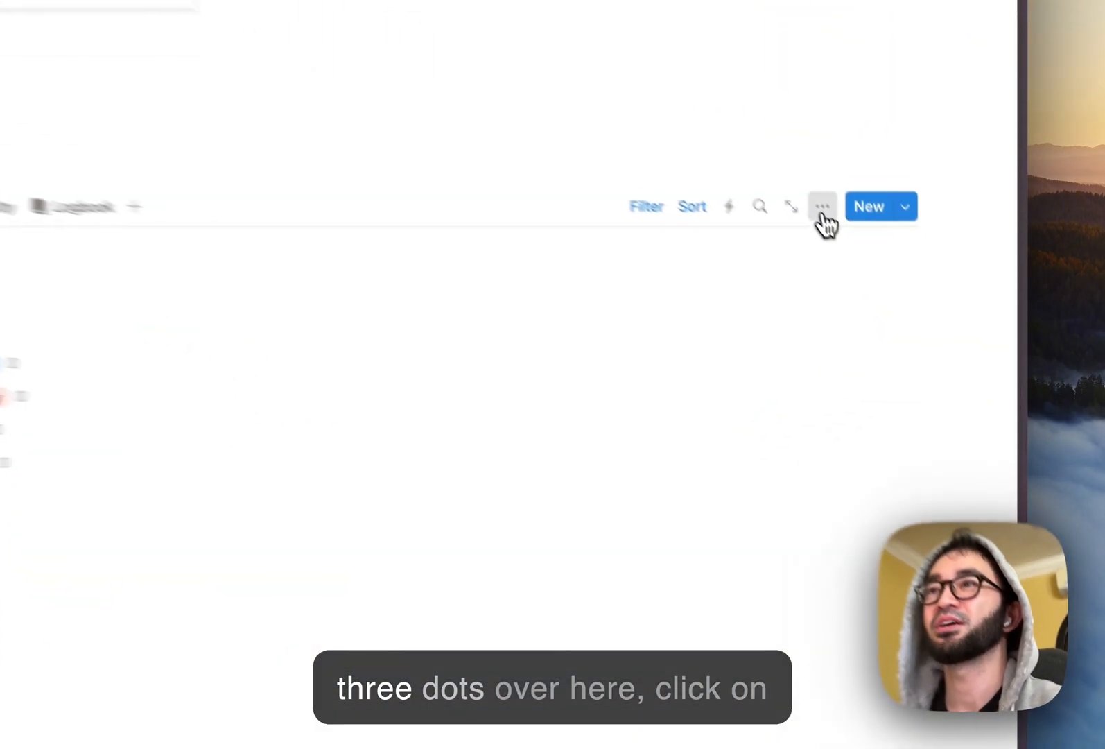
- Show the Button property on the Quests board so each card displays its Mark as Done button
{"action": "left_click", "coordinate": [820, 206]}
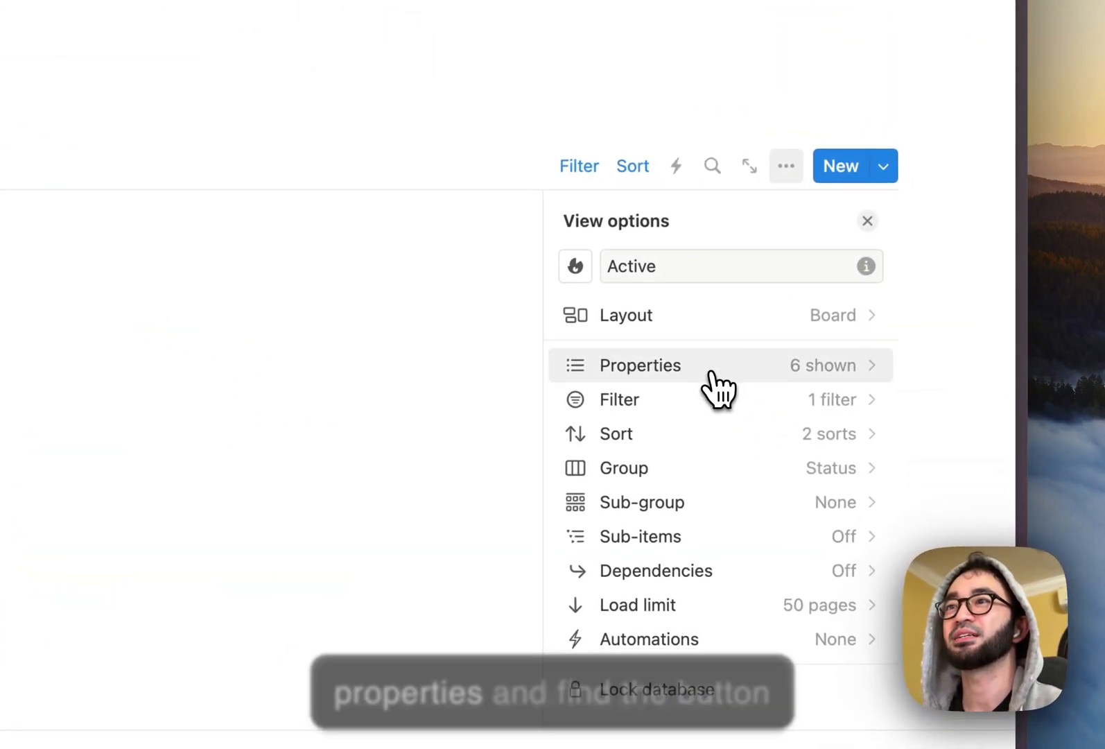
{"action": "left_click", "coordinate": [640, 364]}
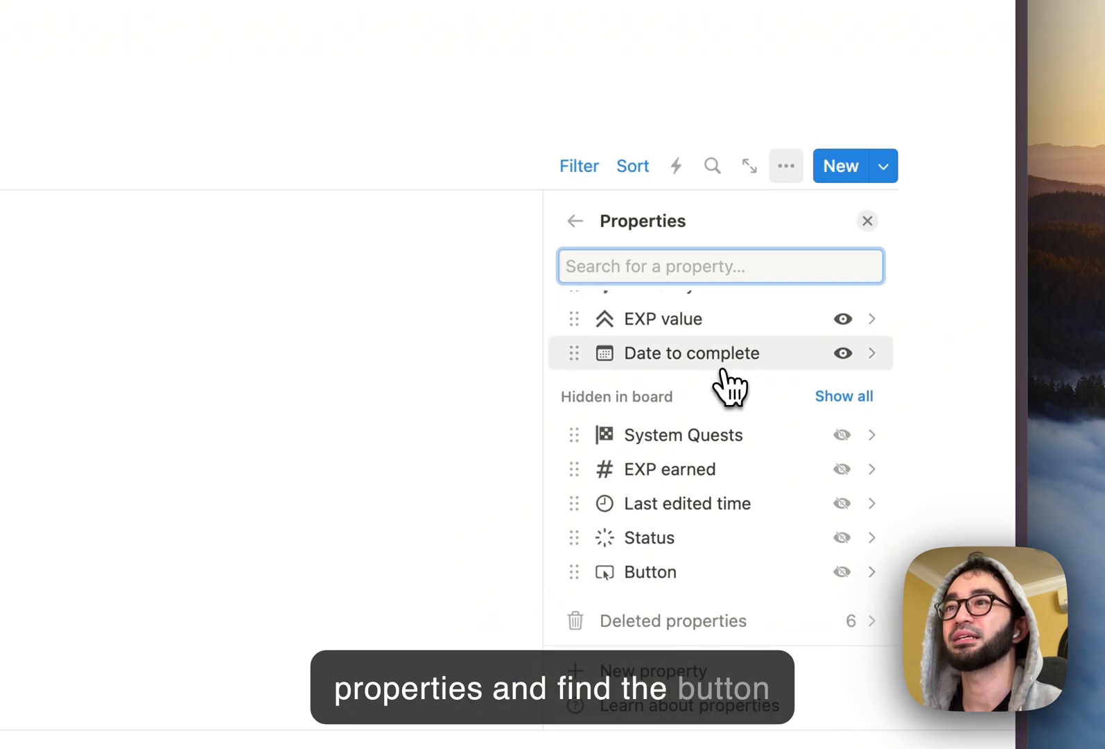
{"action": "mouse_move", "coordinate": [782, 590]}
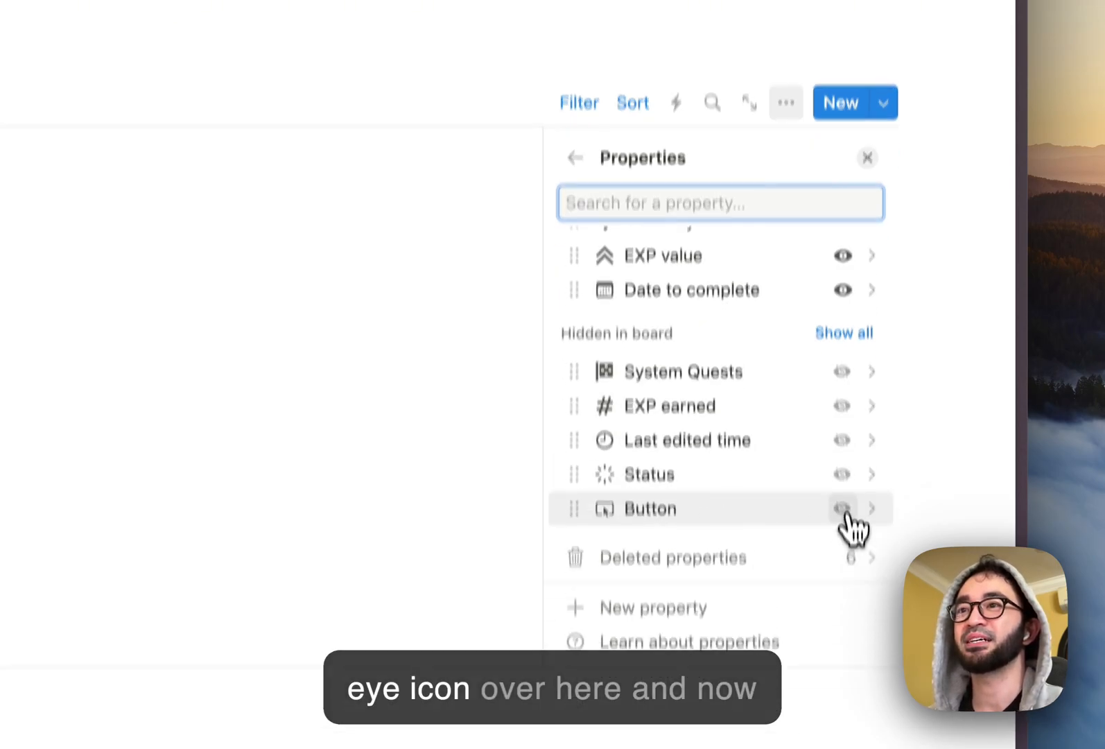
{"action": "left_click", "coordinate": [841, 509]}
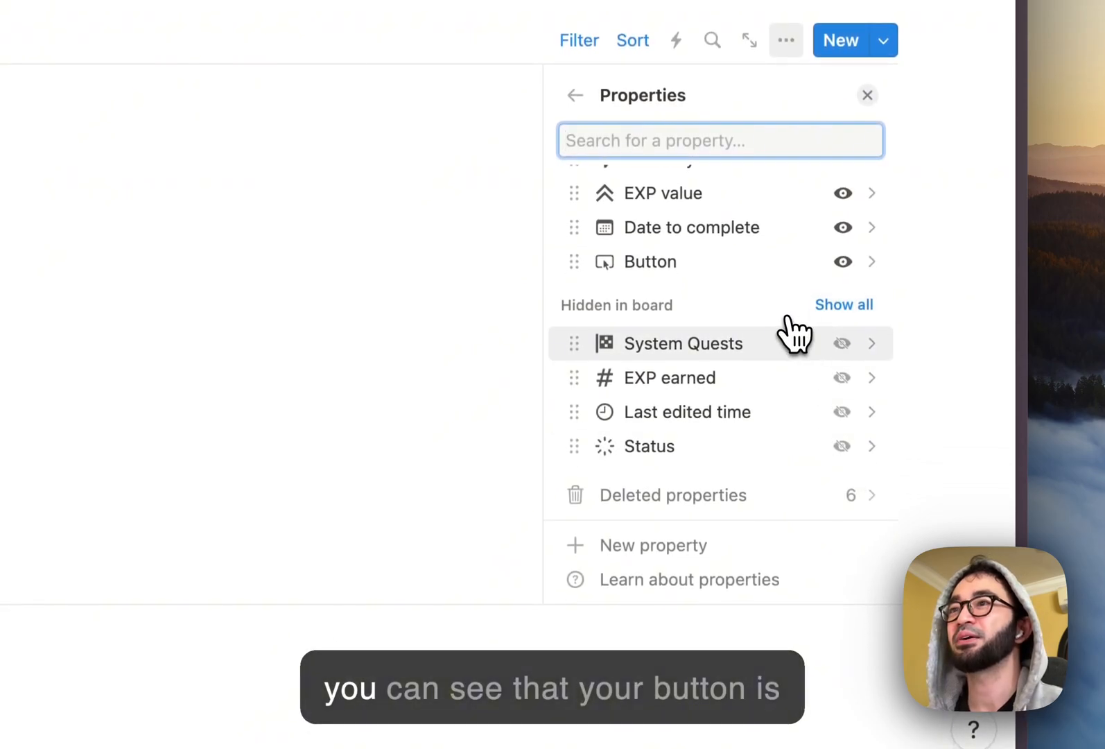
{"action": "left_click", "coordinate": [866, 96]}
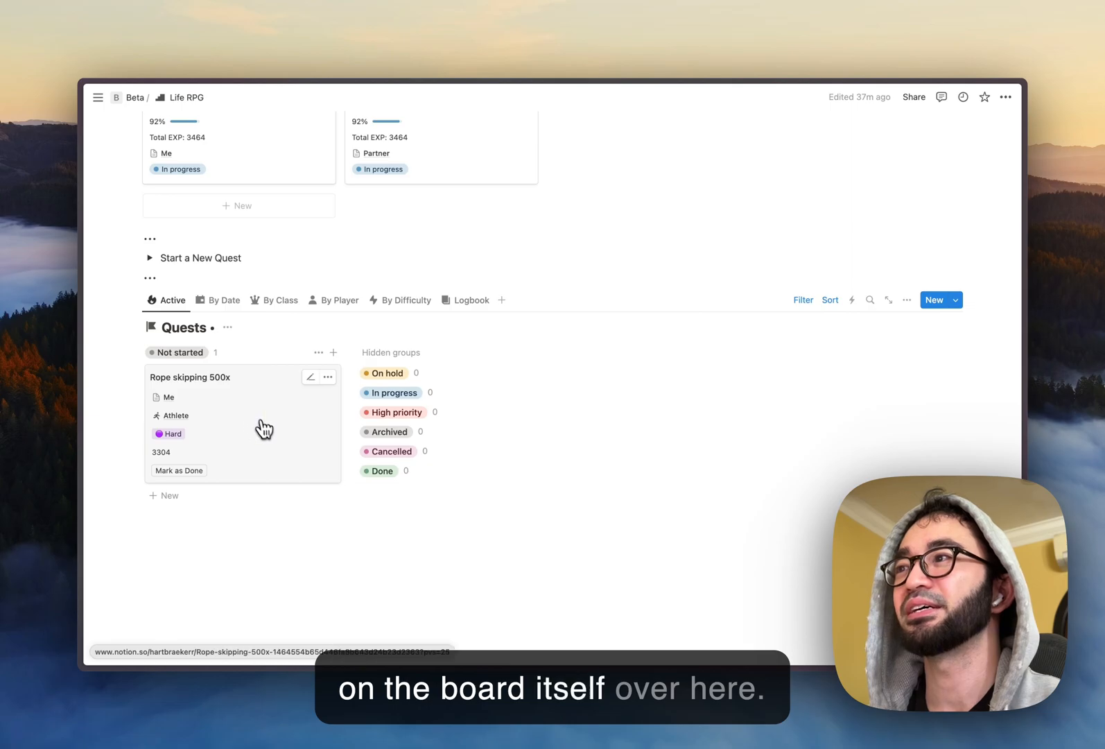
{"action": "mouse_move", "coordinate": [238, 462]}
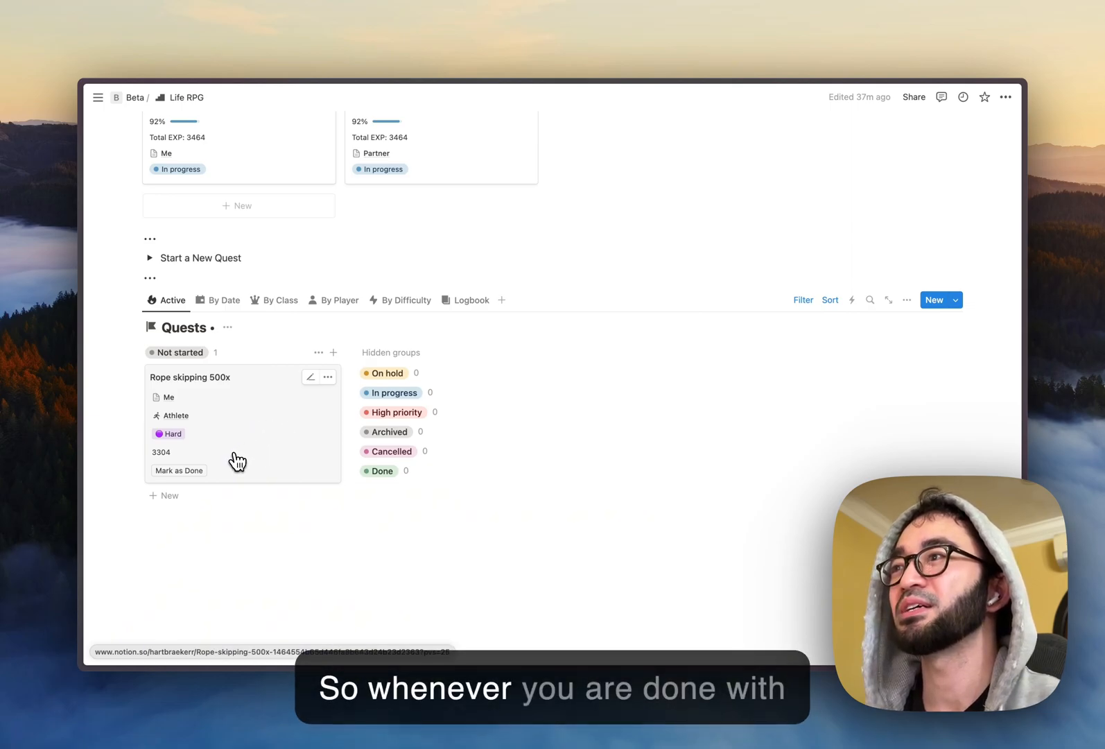
{"action": "mouse_move", "coordinate": [179, 470]}
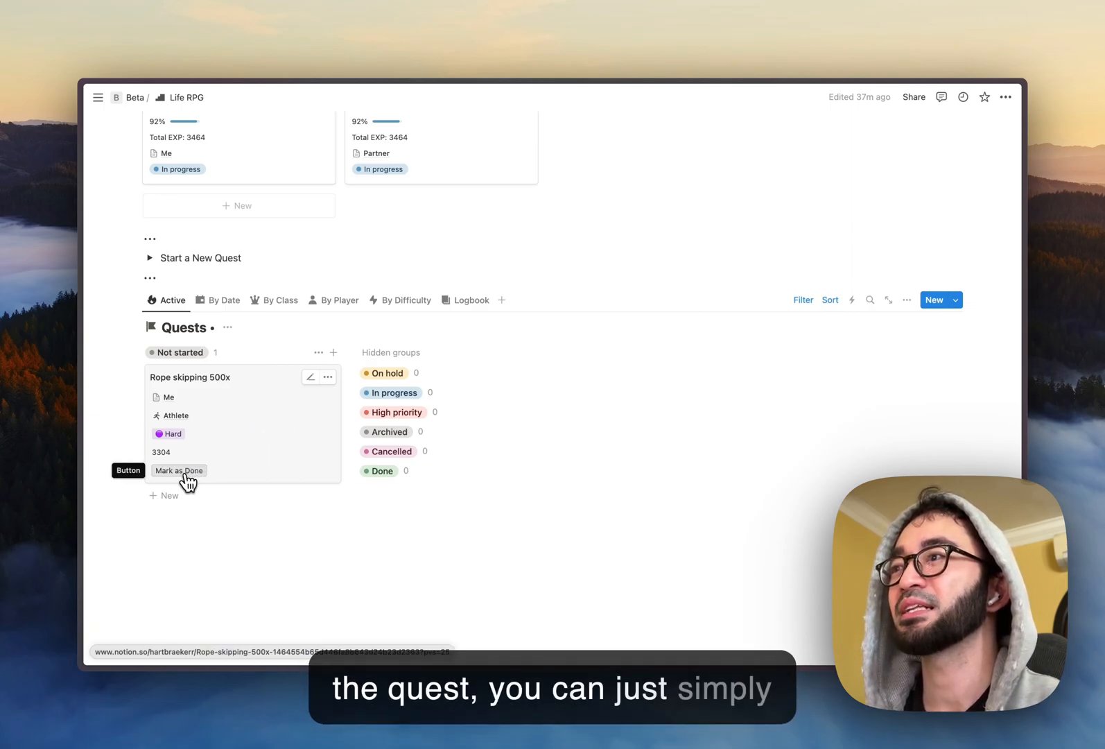
- Mark Rope skipping 500x as Done from its card and view it in the Logbook's Done group
{"action": "left_click", "coordinate": [179, 470]}
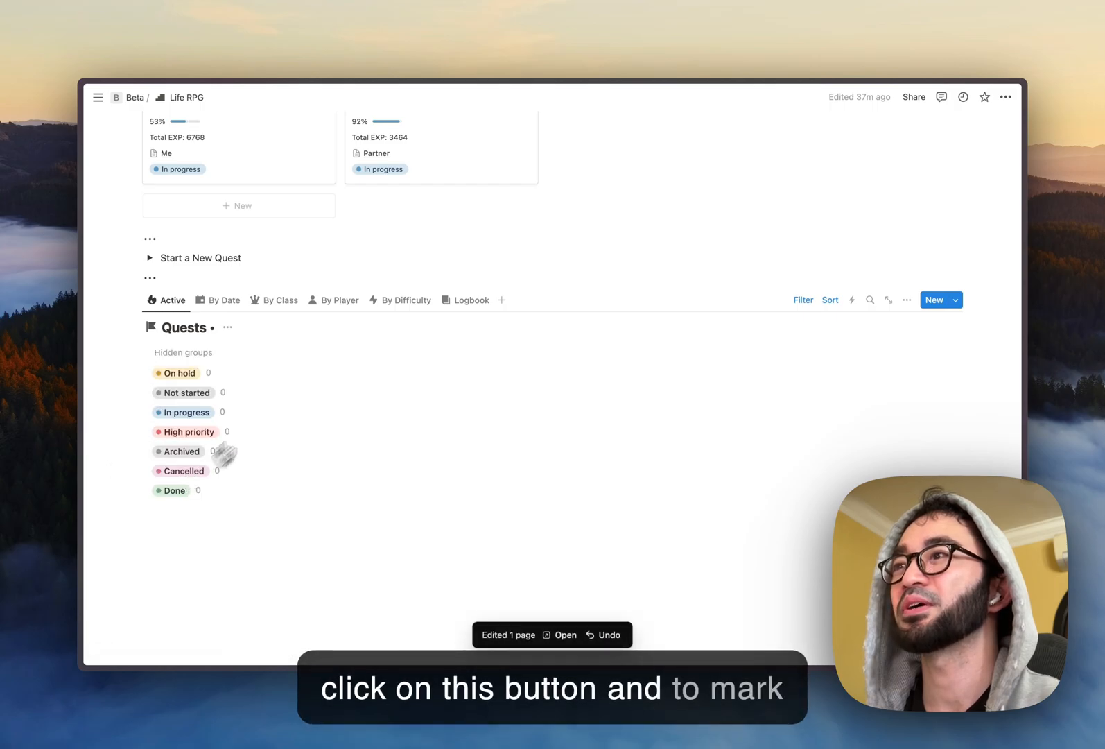
{"action": "left_click", "coordinate": [472, 299]}
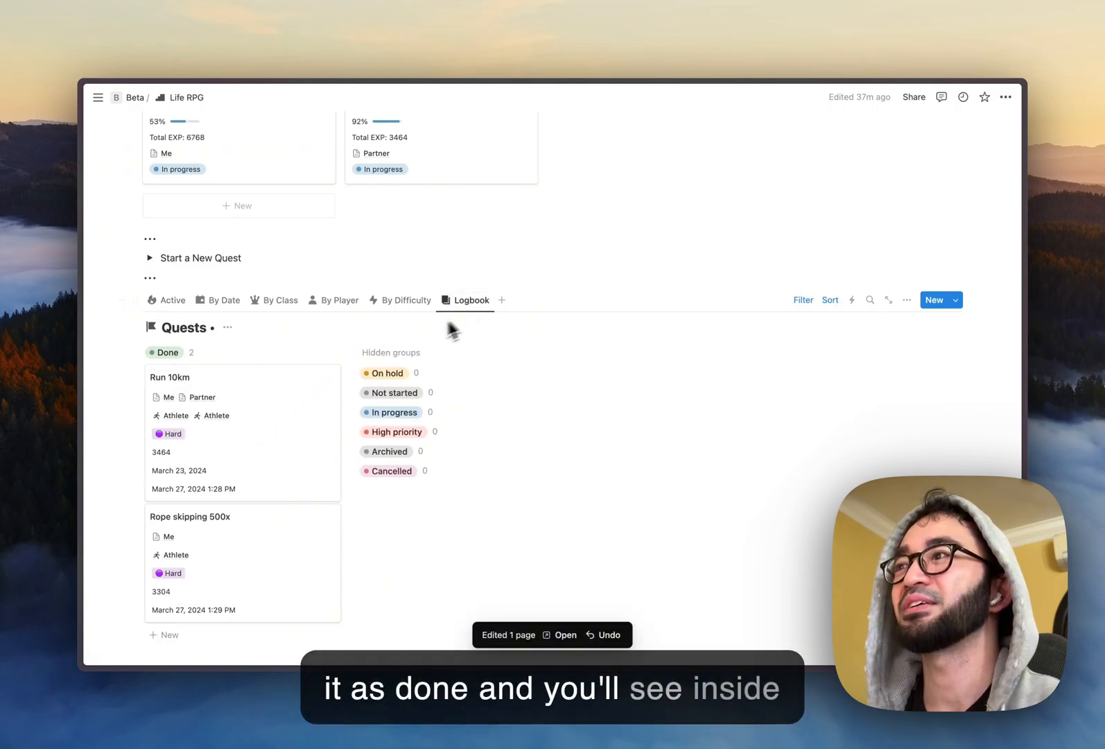
{"action": "scroll", "scroll_direction": "down", "scroll_amount": 3}
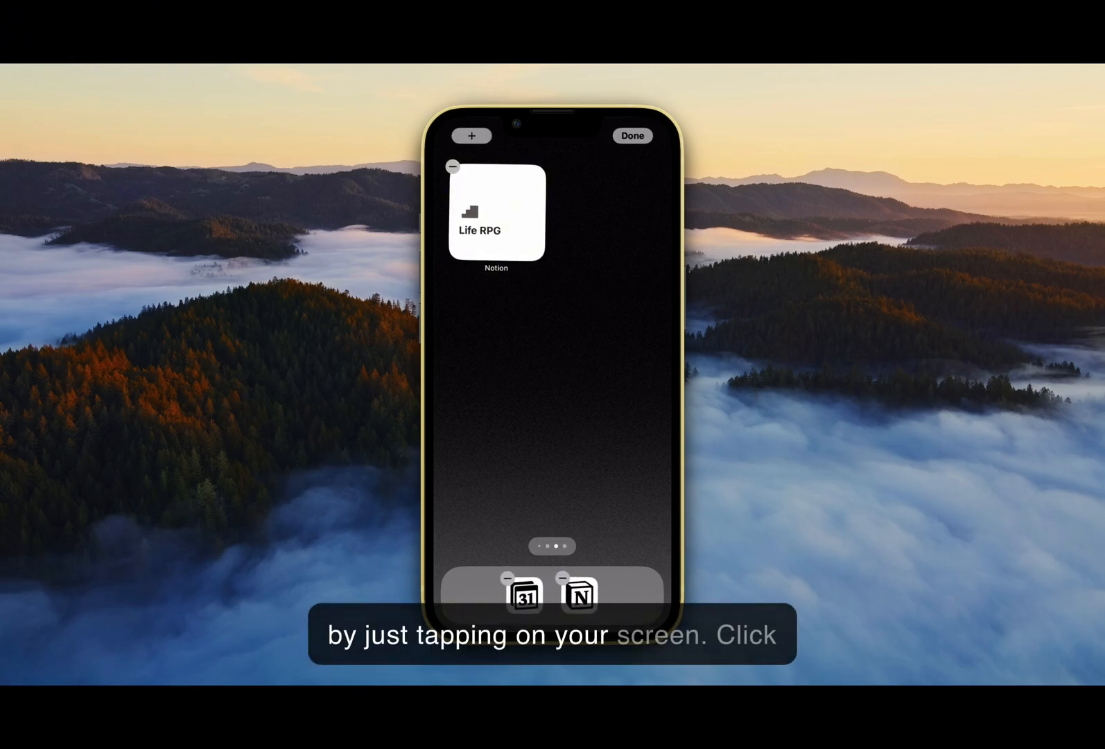
- Add a second Notion Page widget to the iOS Home Screen beside Life RPG
{"action": "left_click", "coordinate": [476, 136]}
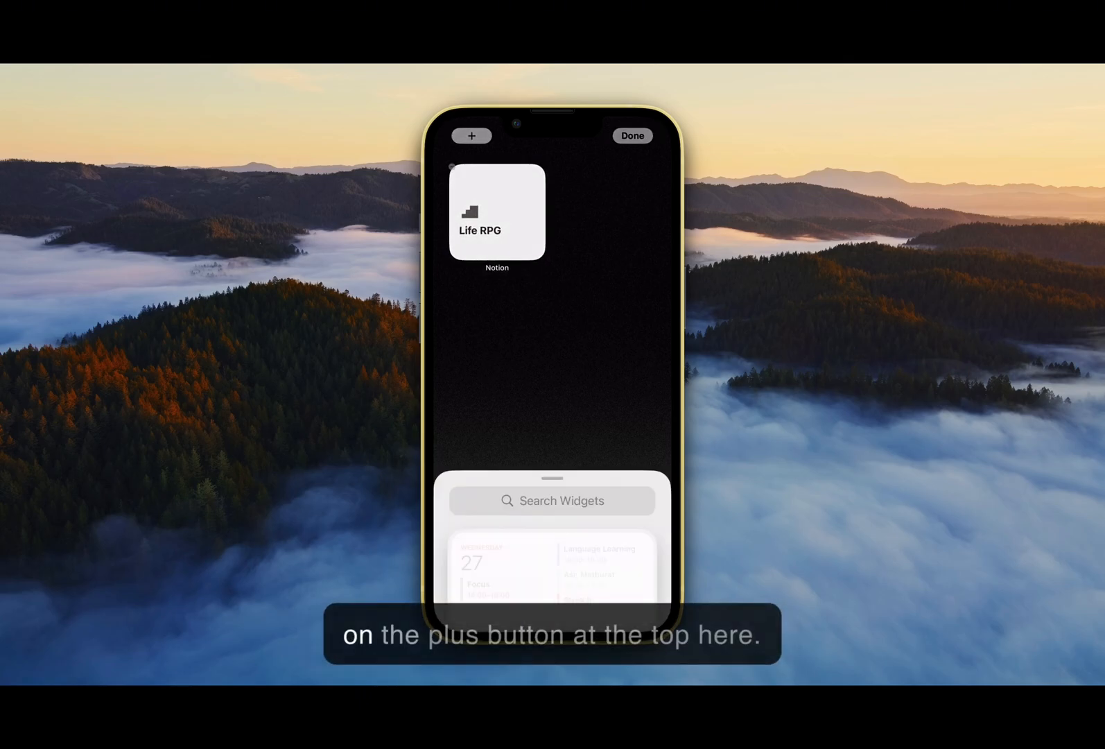
{"action": "left_click", "coordinate": [552, 500]}
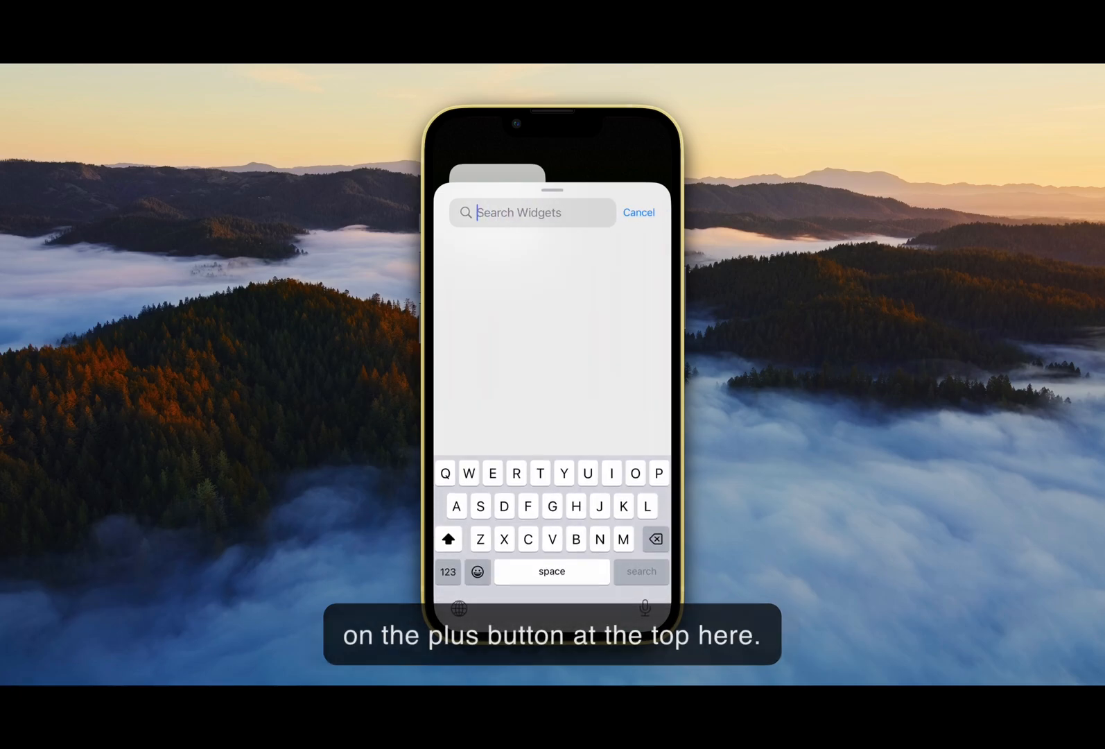
{"action": "type", "text": "No"}
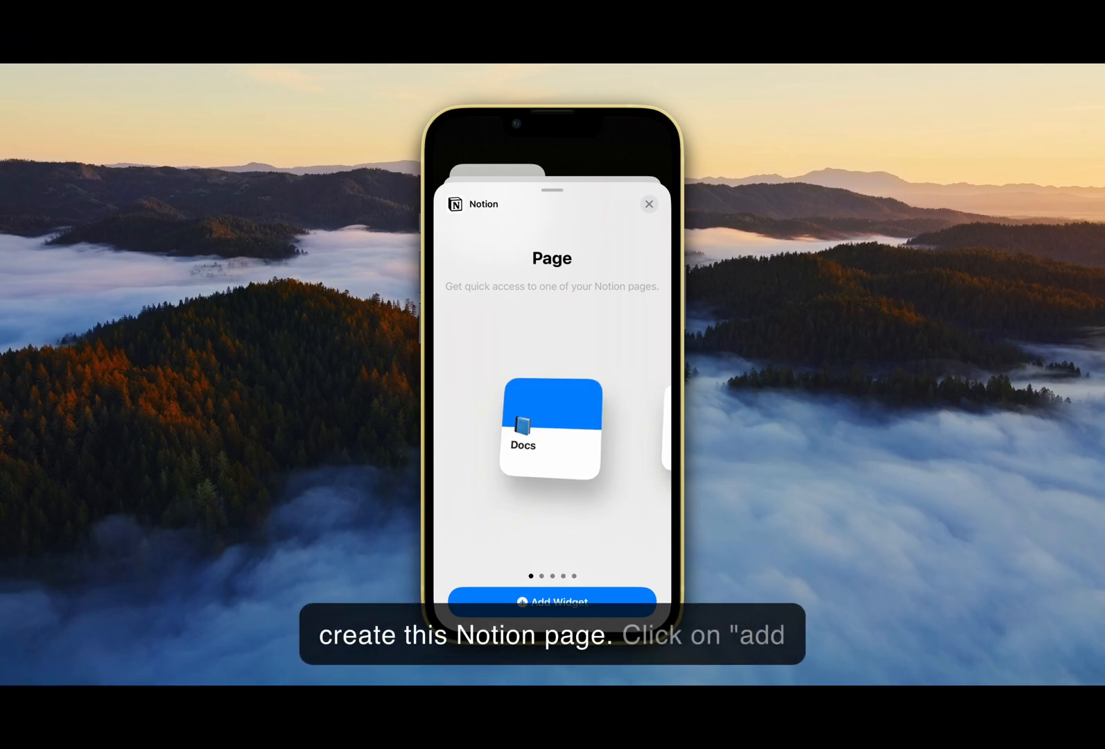
{"action": "left_click", "coordinate": [552, 602]}
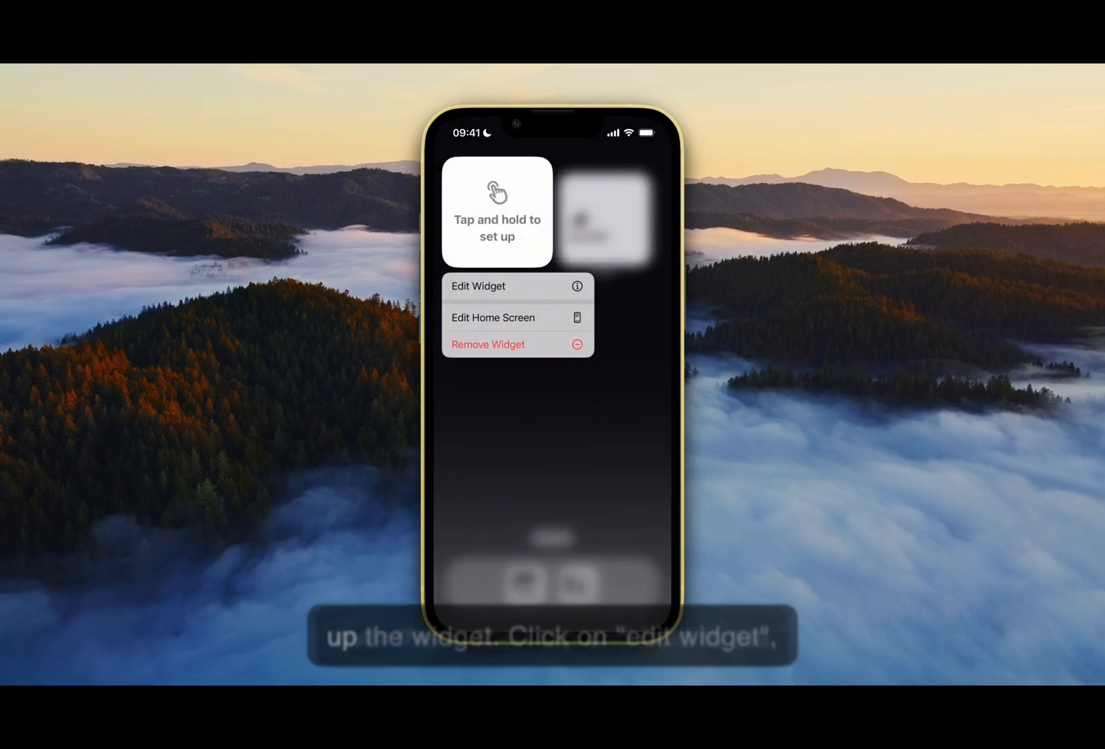
- Edit the new widget so it opens the Quests page
{"action": "left_click", "coordinate": [478, 286]}
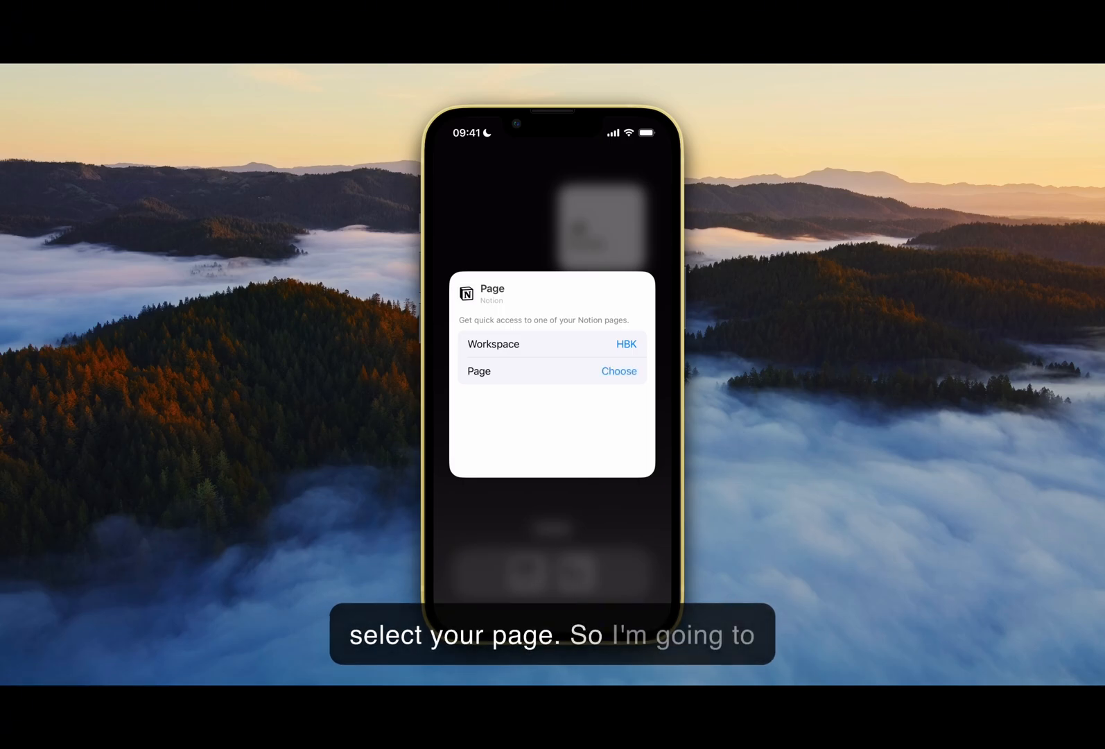
{"action": "left_click", "coordinate": [618, 370]}
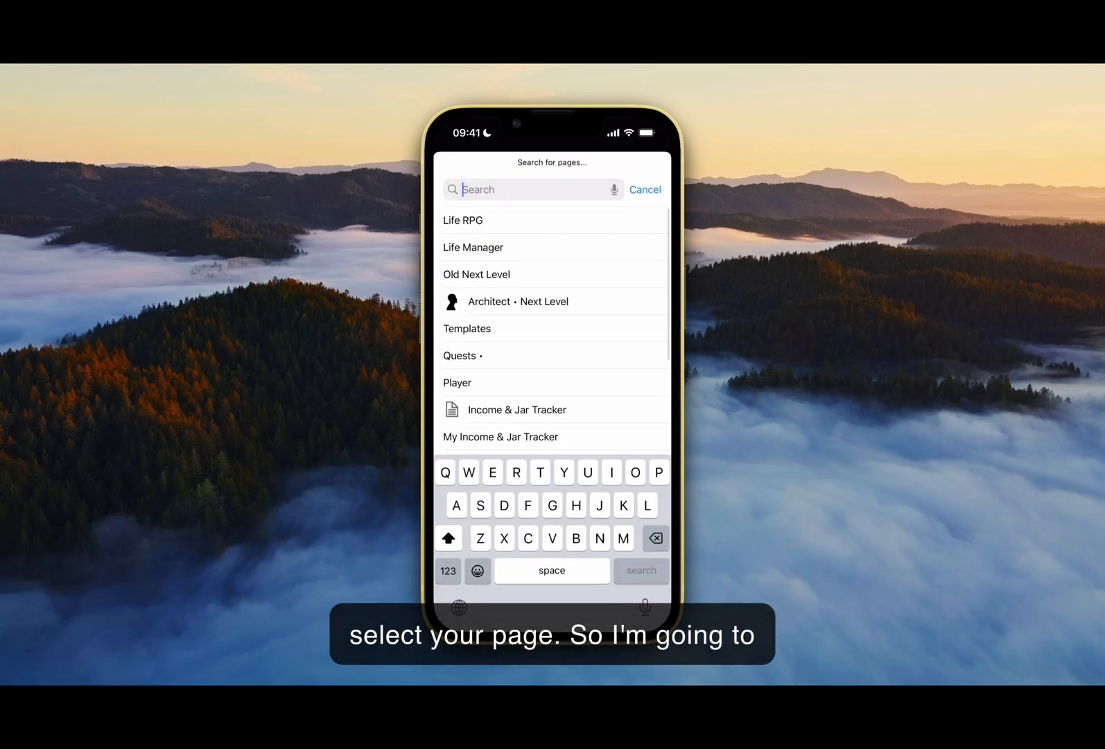
{"action": "type", "text": "Quest"}
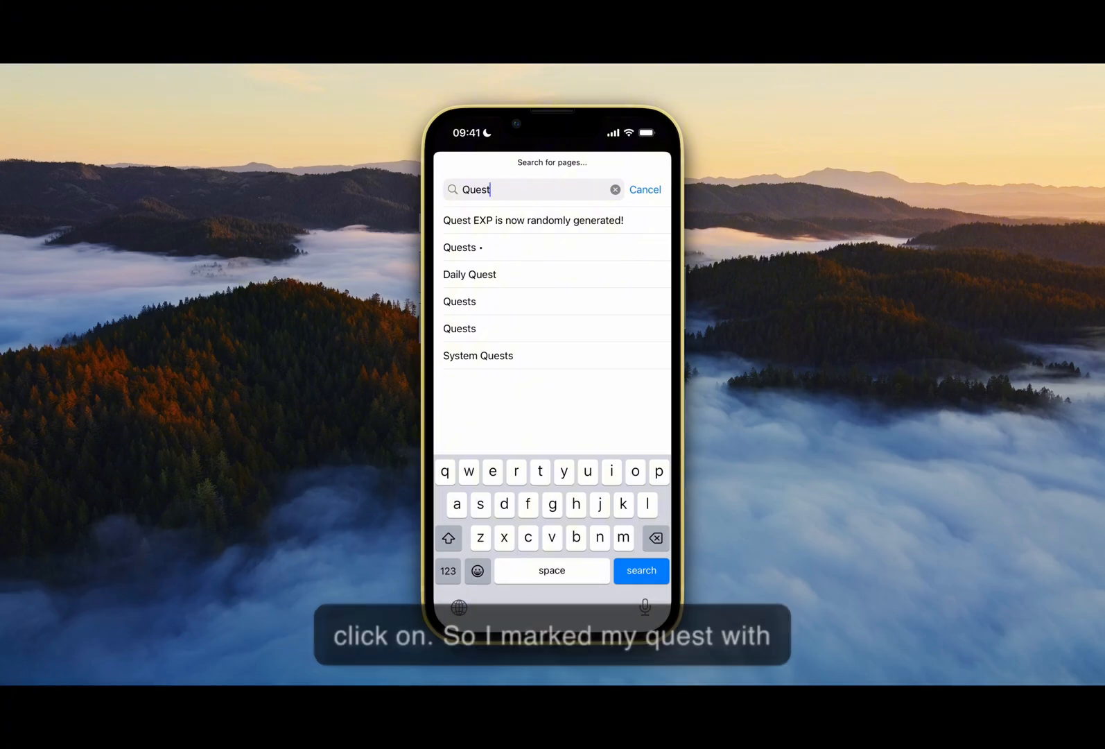
{"action": "left_click", "coordinate": [459, 247]}
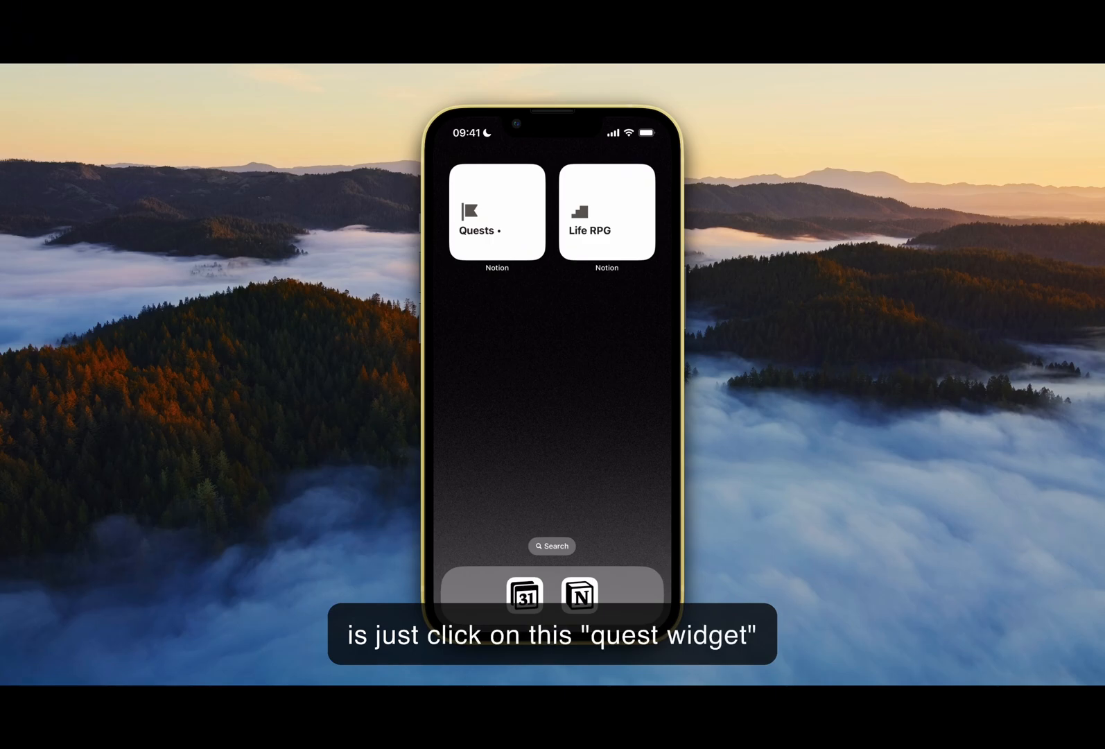
- Open Quests from its iPhone widget and mark Run 10km as Done on its card
{"action": "left_click", "coordinate": [496, 212]}
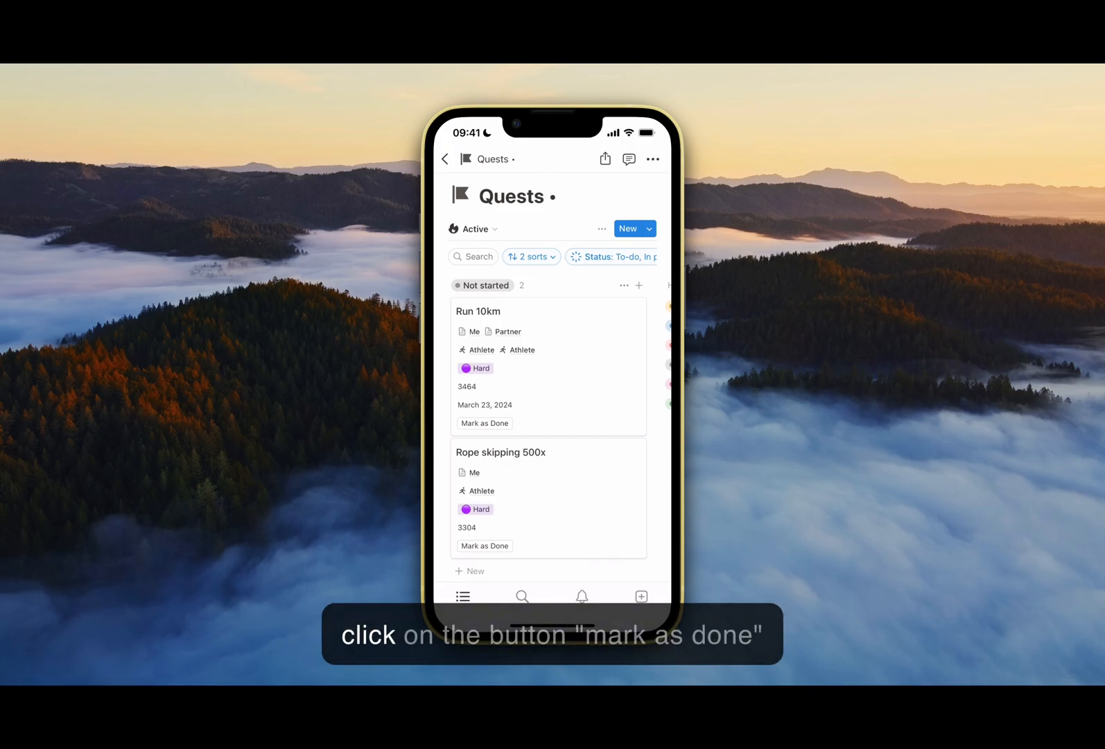
{"action": "left_click", "coordinate": [484, 423]}
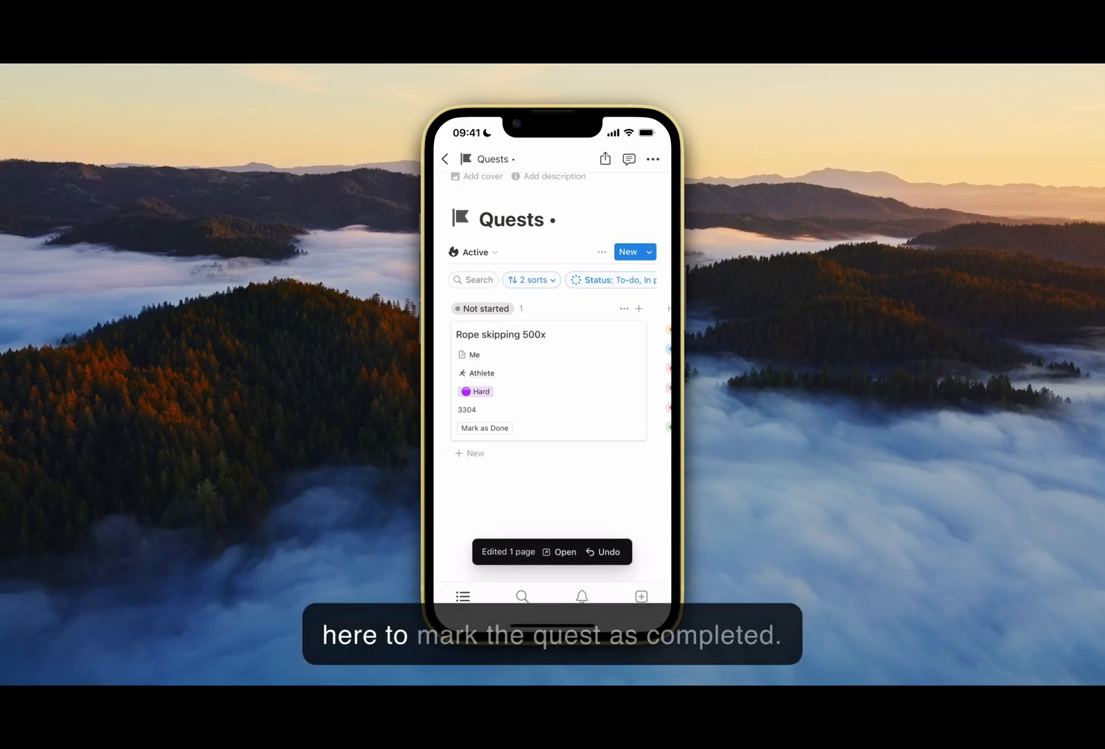